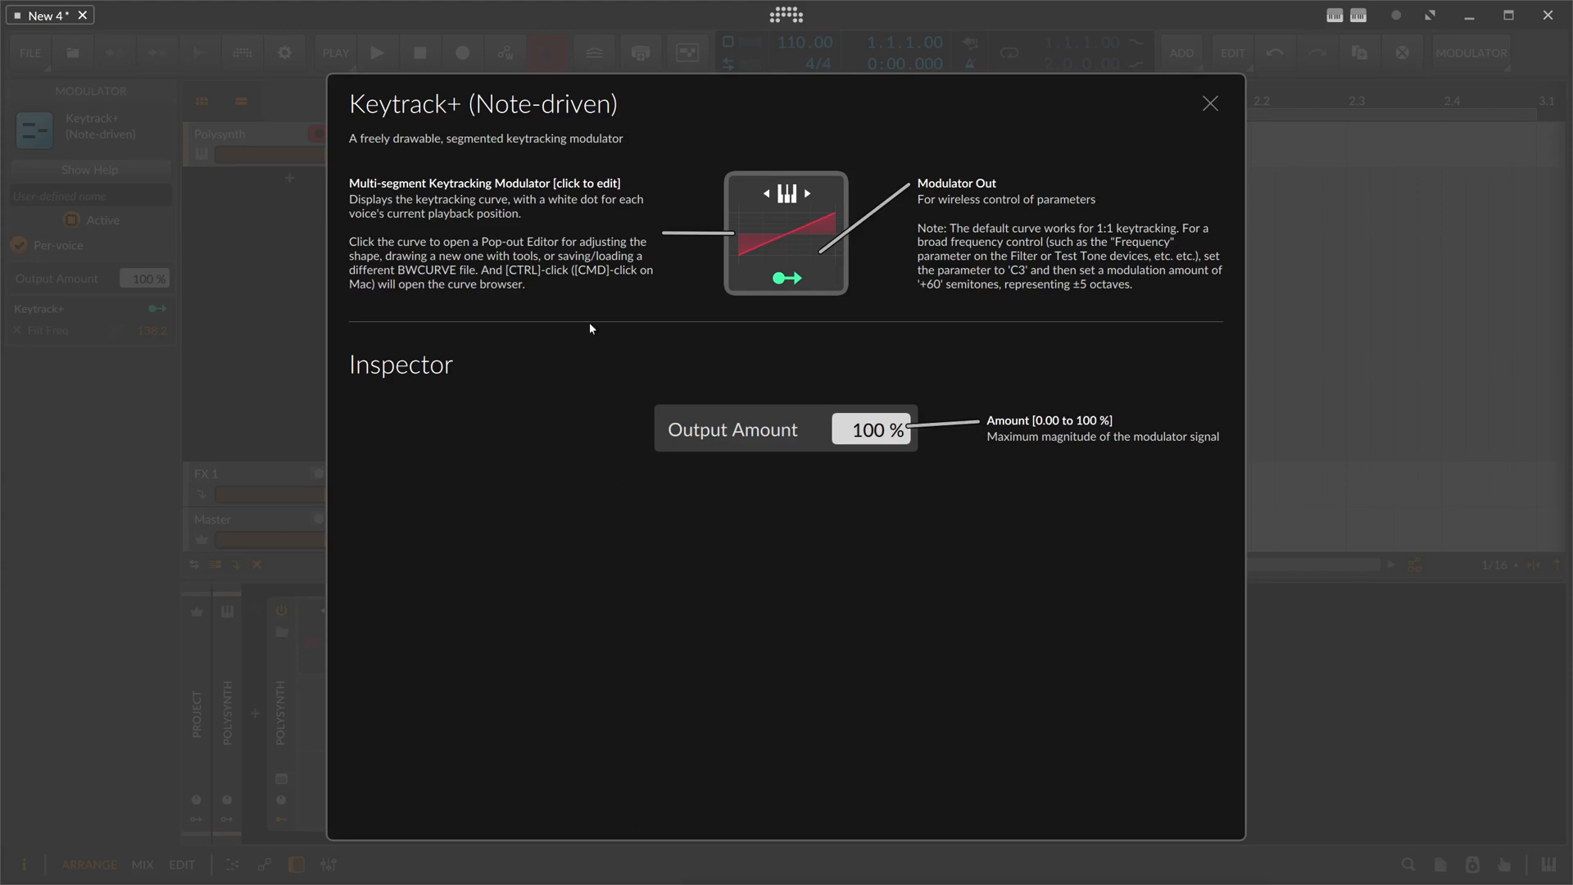
mouse_move(760, 207)
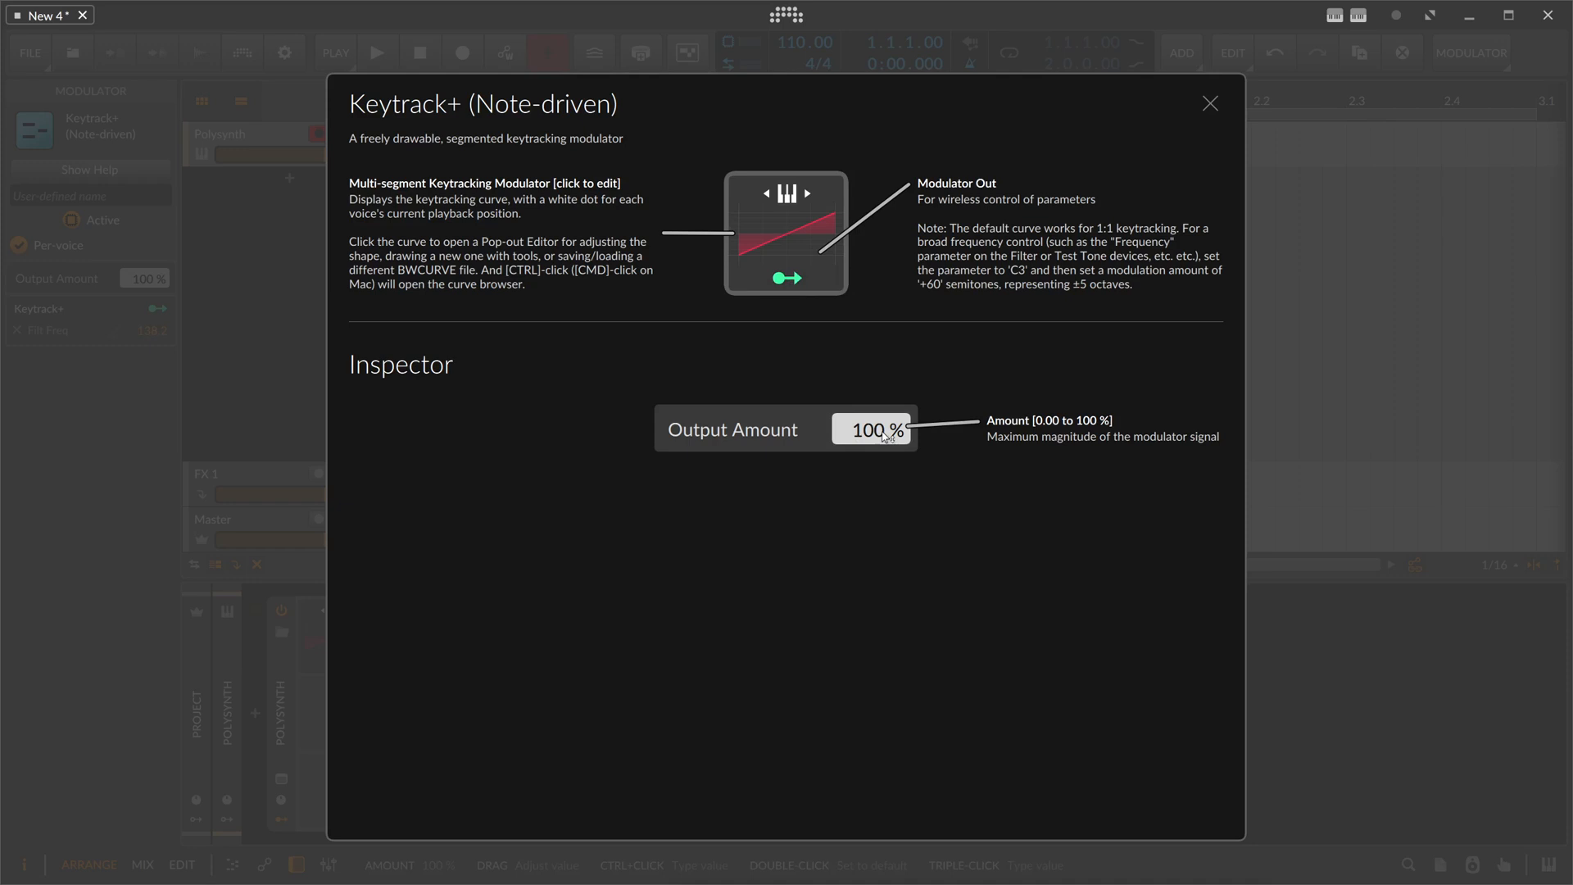
mouse_move(960, 429)
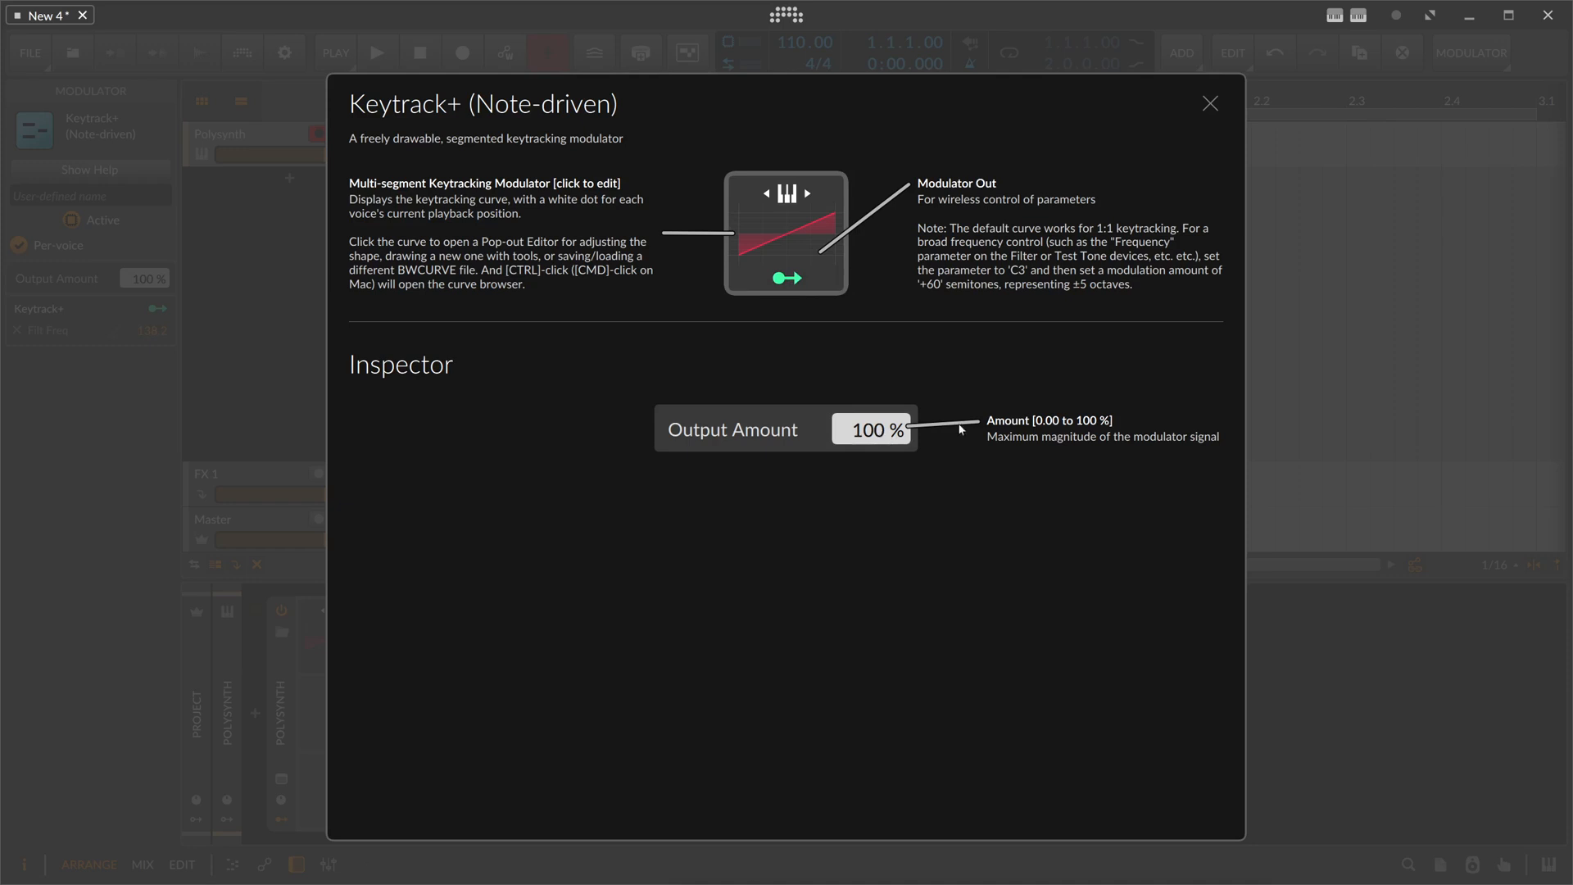
Close the Keytrack+ help overview to return to the Polysynth device
click(1209, 103)
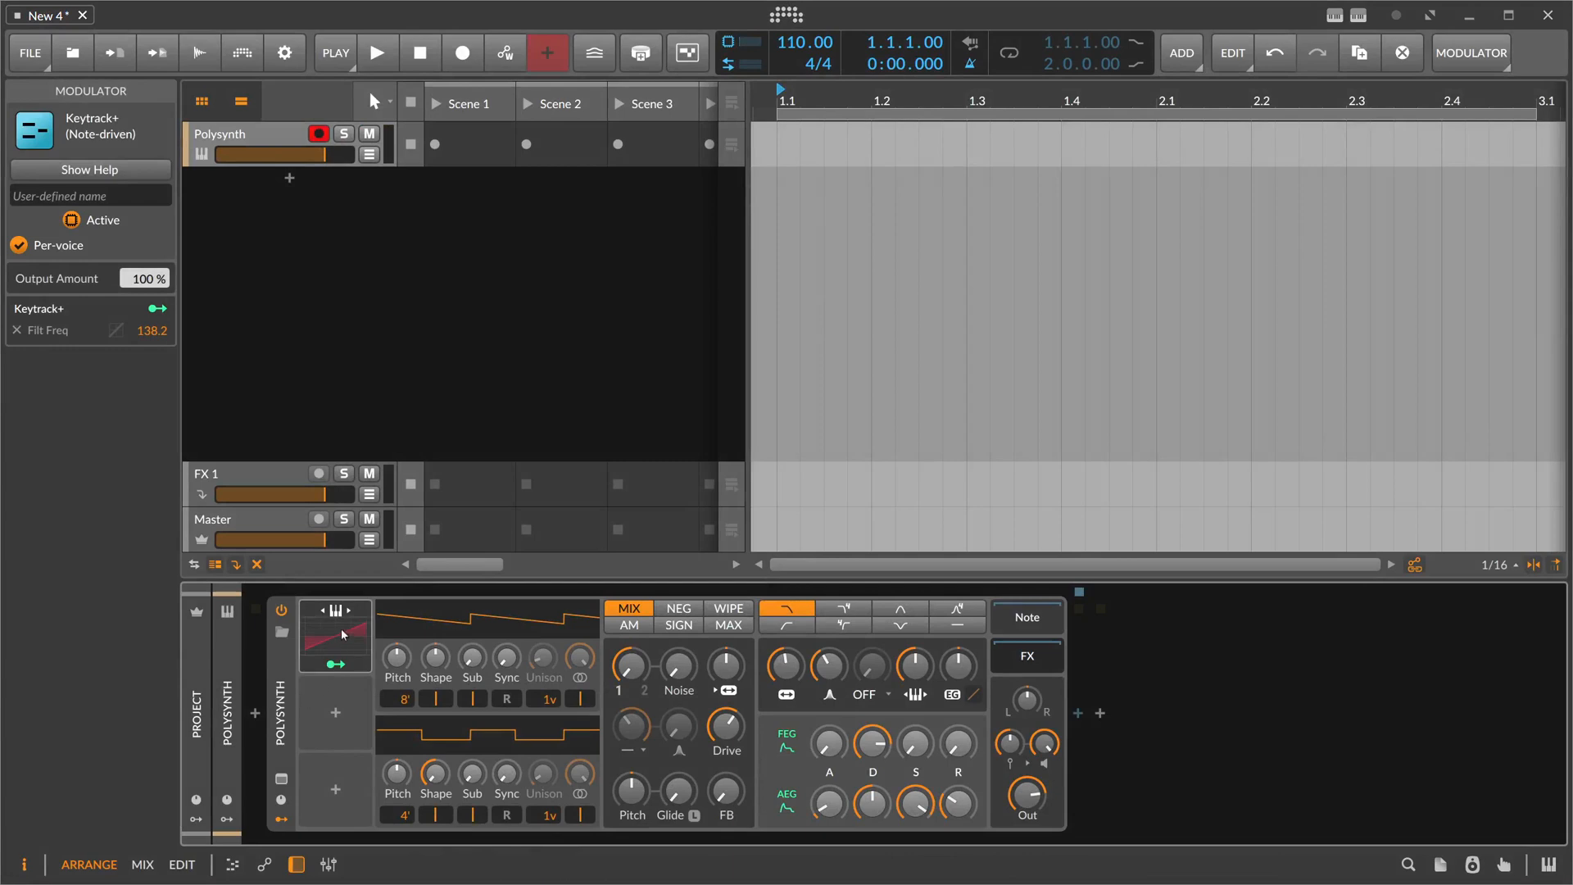
mouse_move(294, 662)
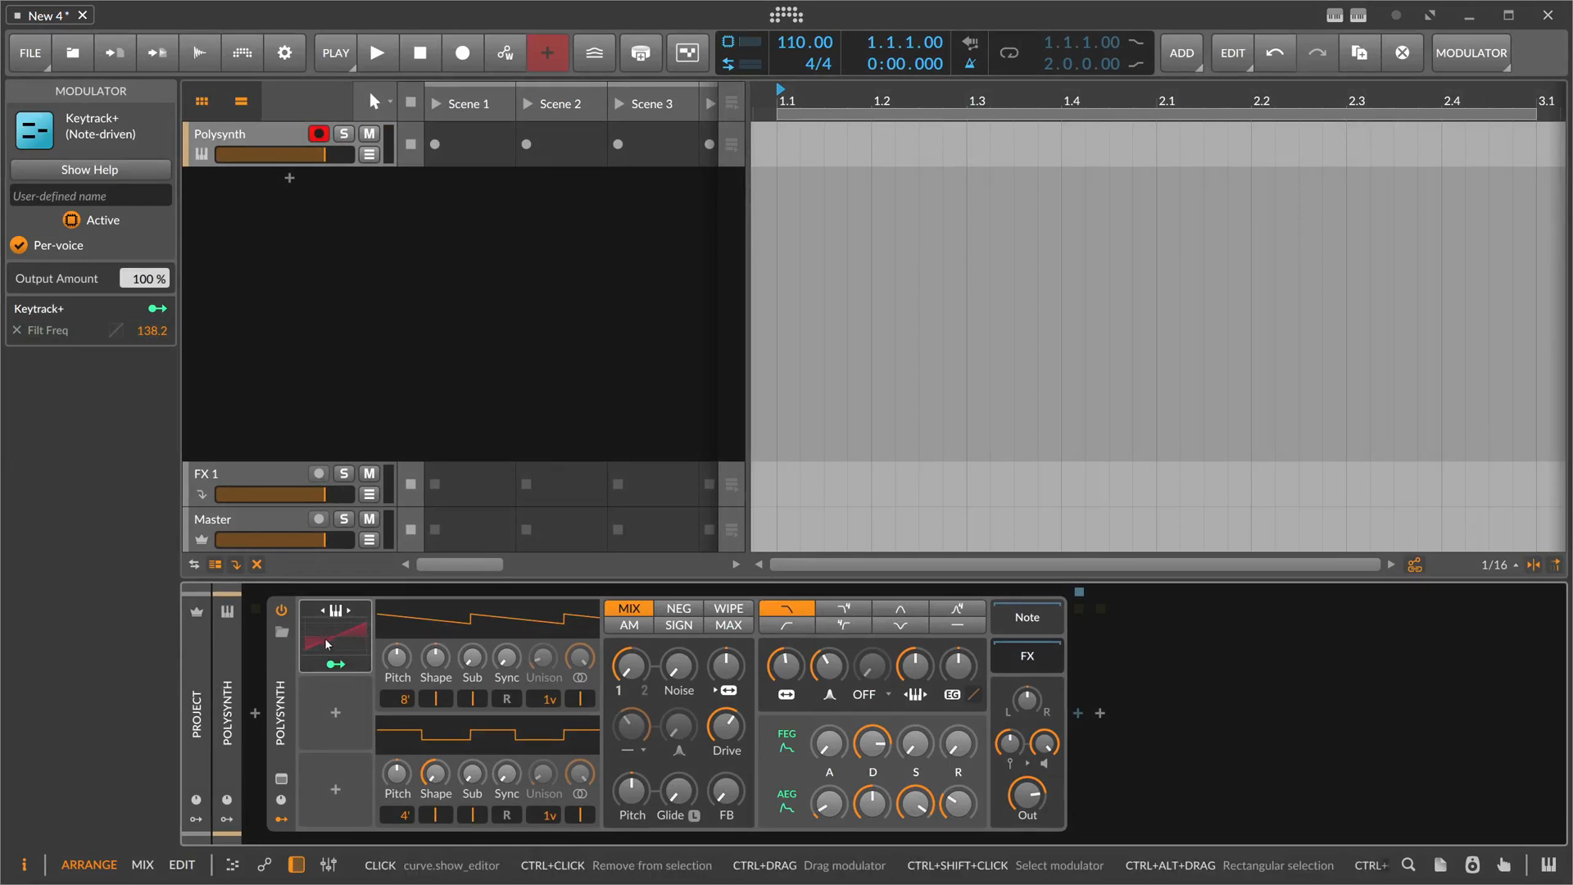
Open the Keytrack+ pop-out curve editor and redraw its rising line into a descending multi-point curve
click(335, 634)
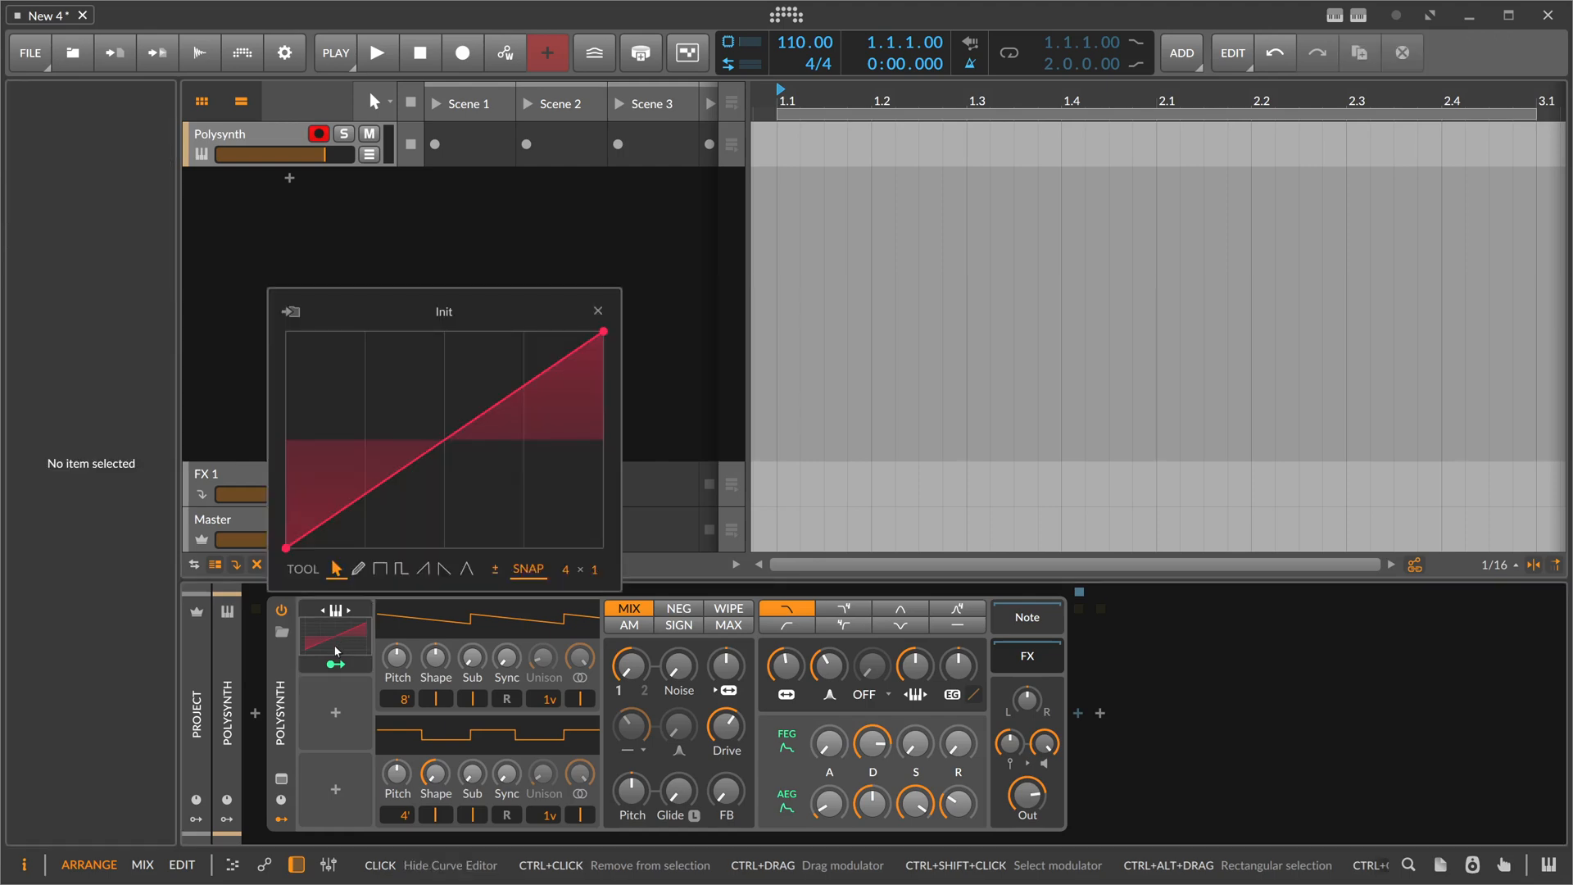
click(544, 371)
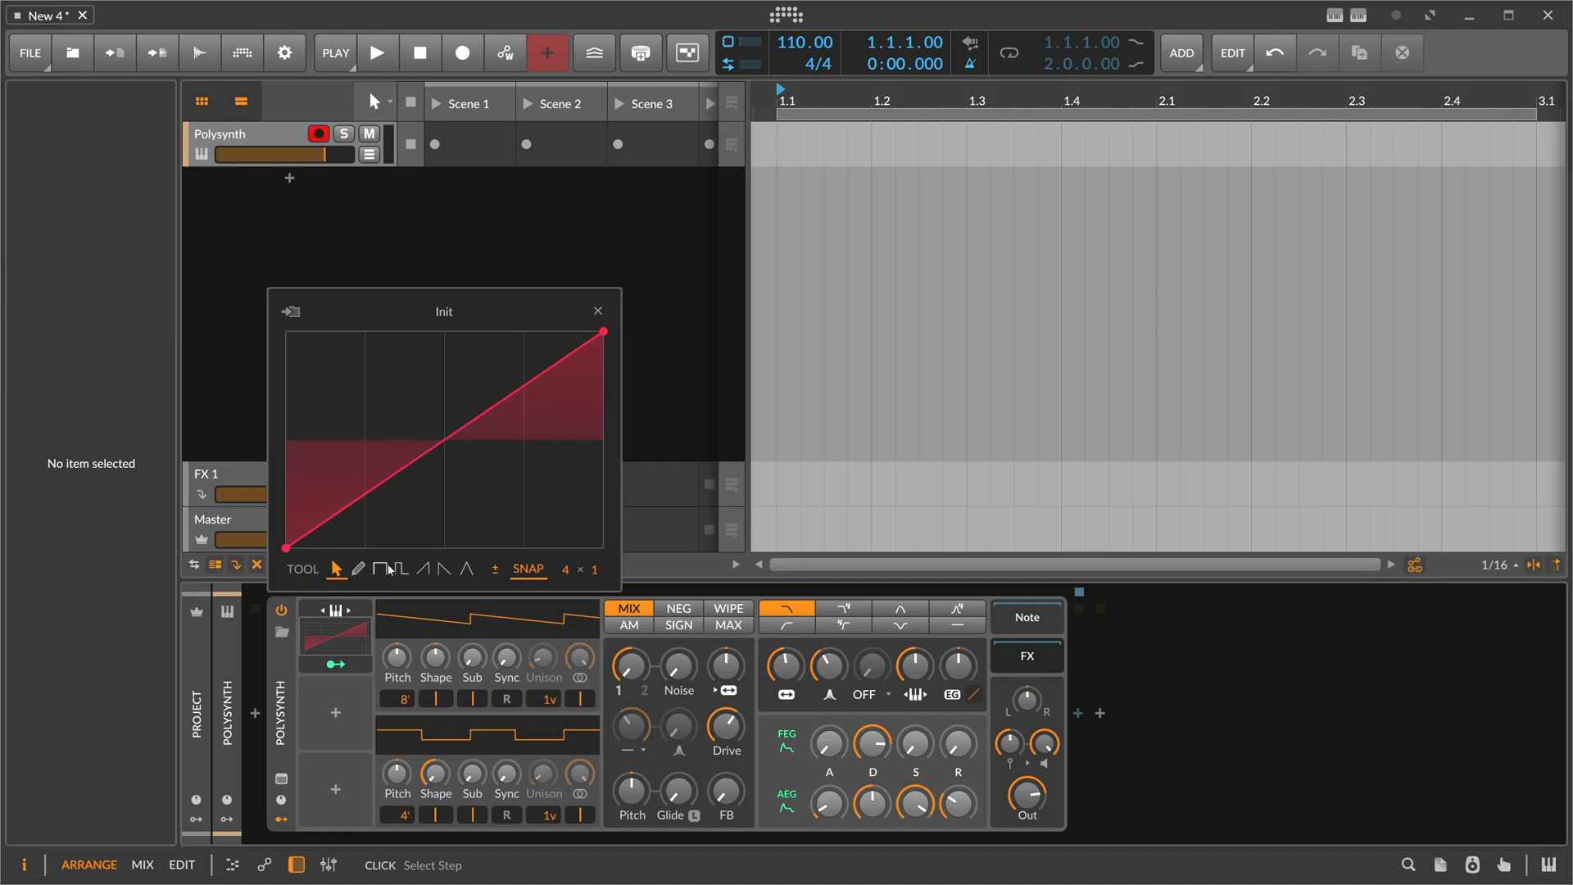
mouse_move(443, 493)
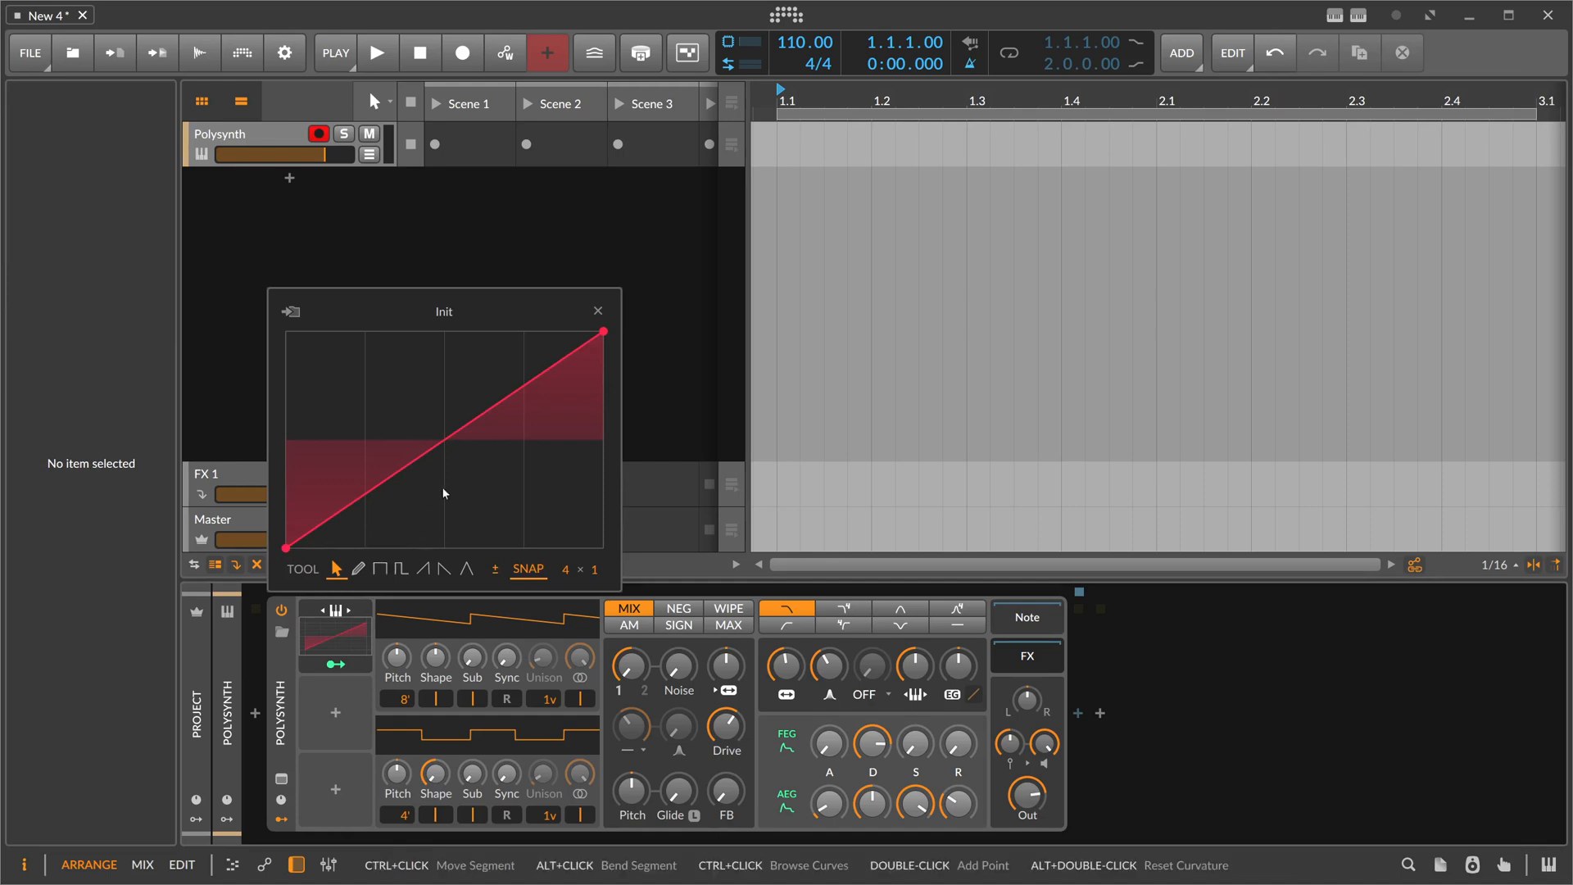
mouse_move(441, 492)
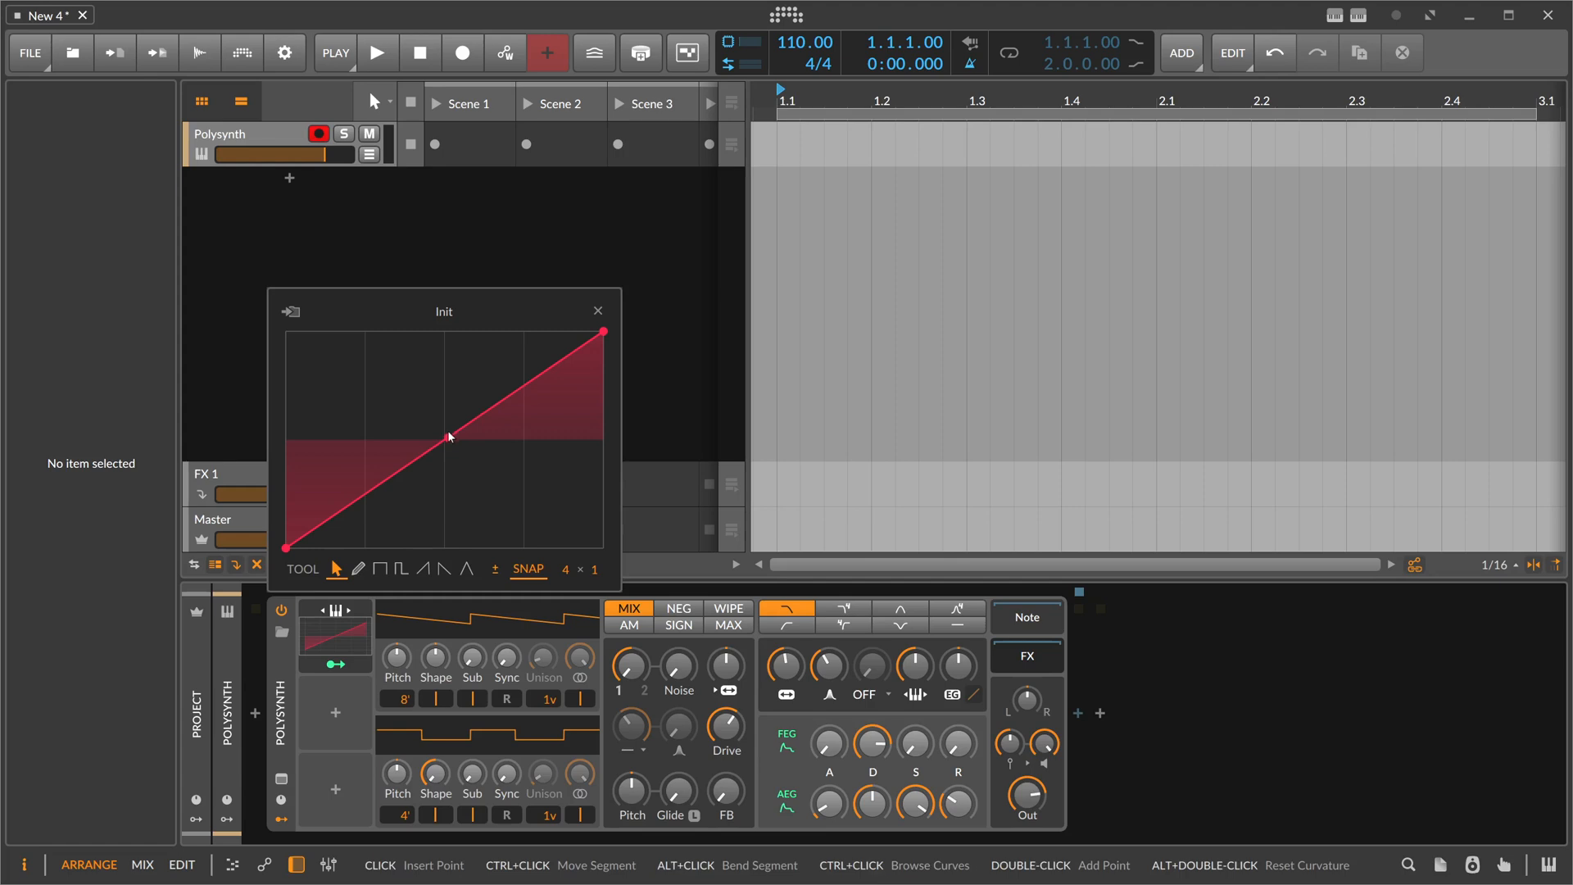
mouse_move(446, 459)
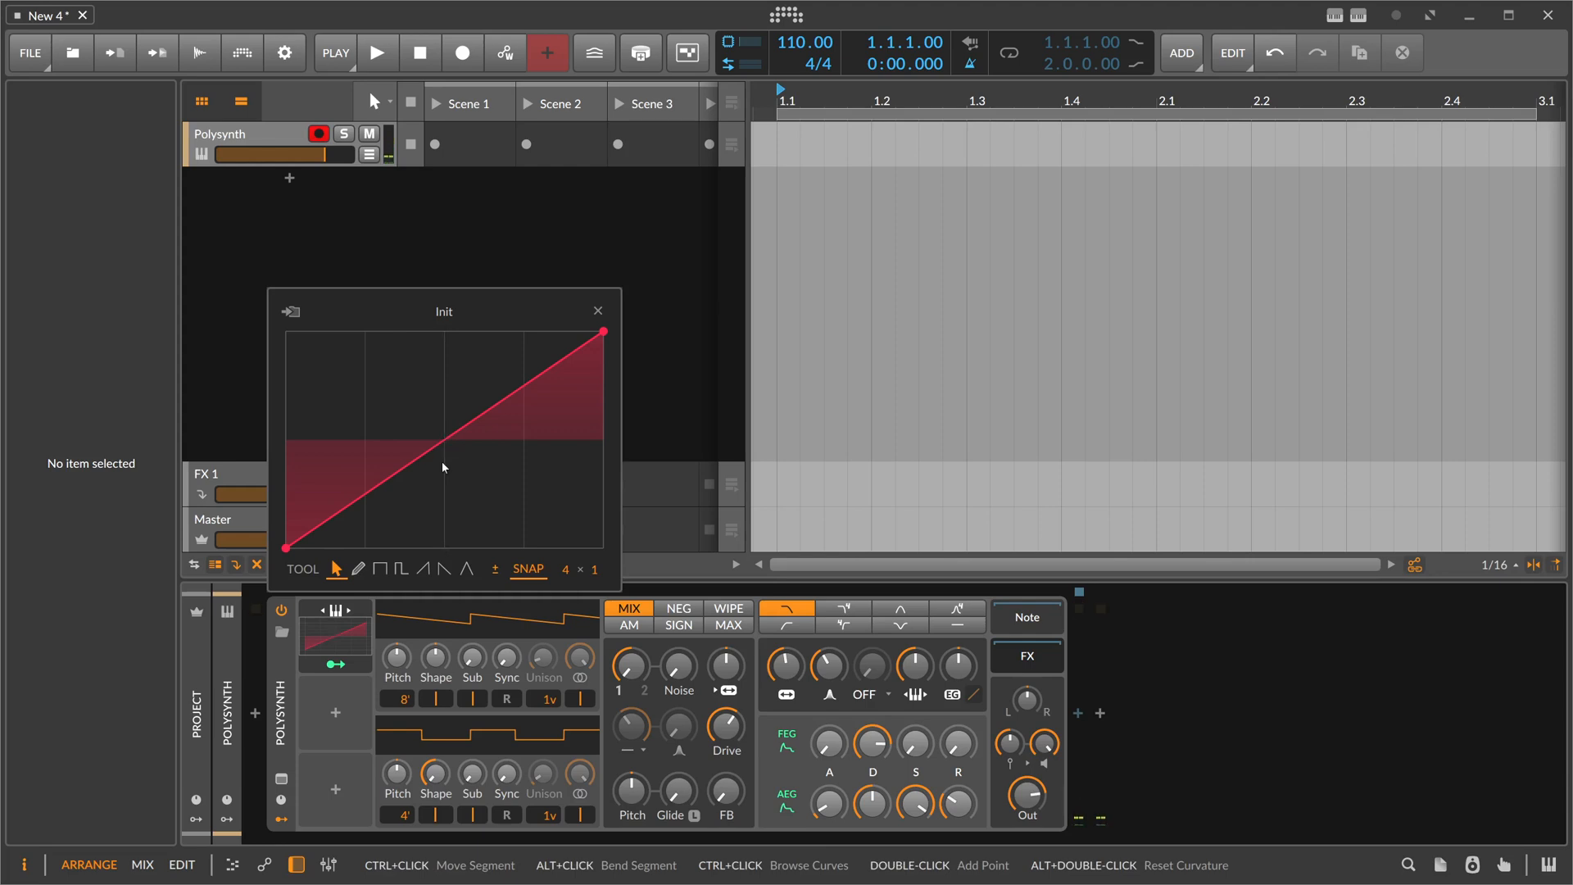
click(477, 419)
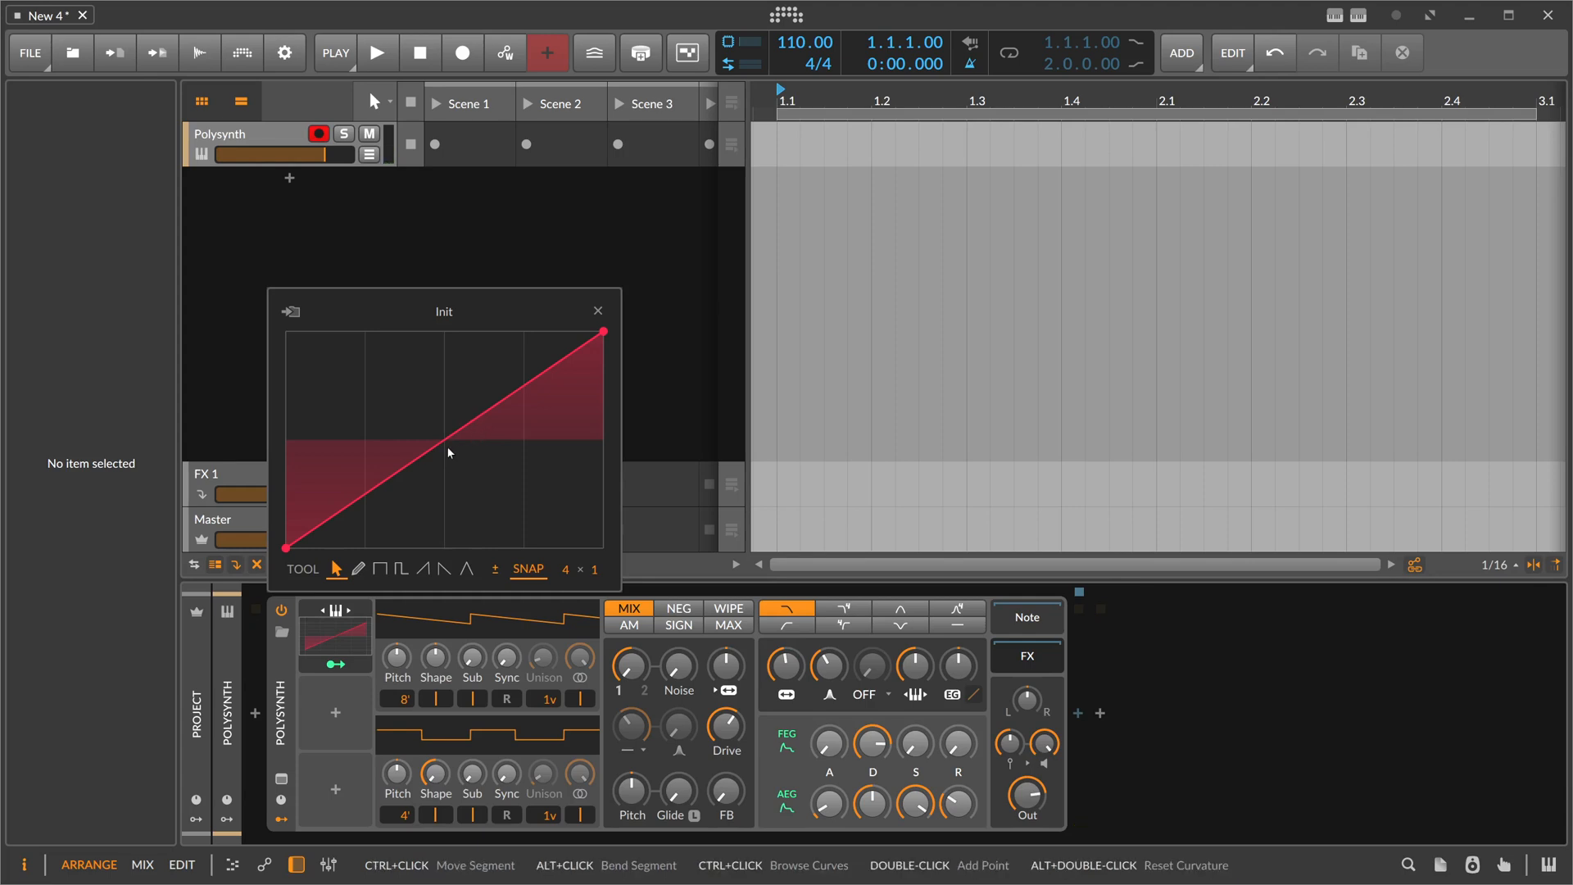
click(443, 441)
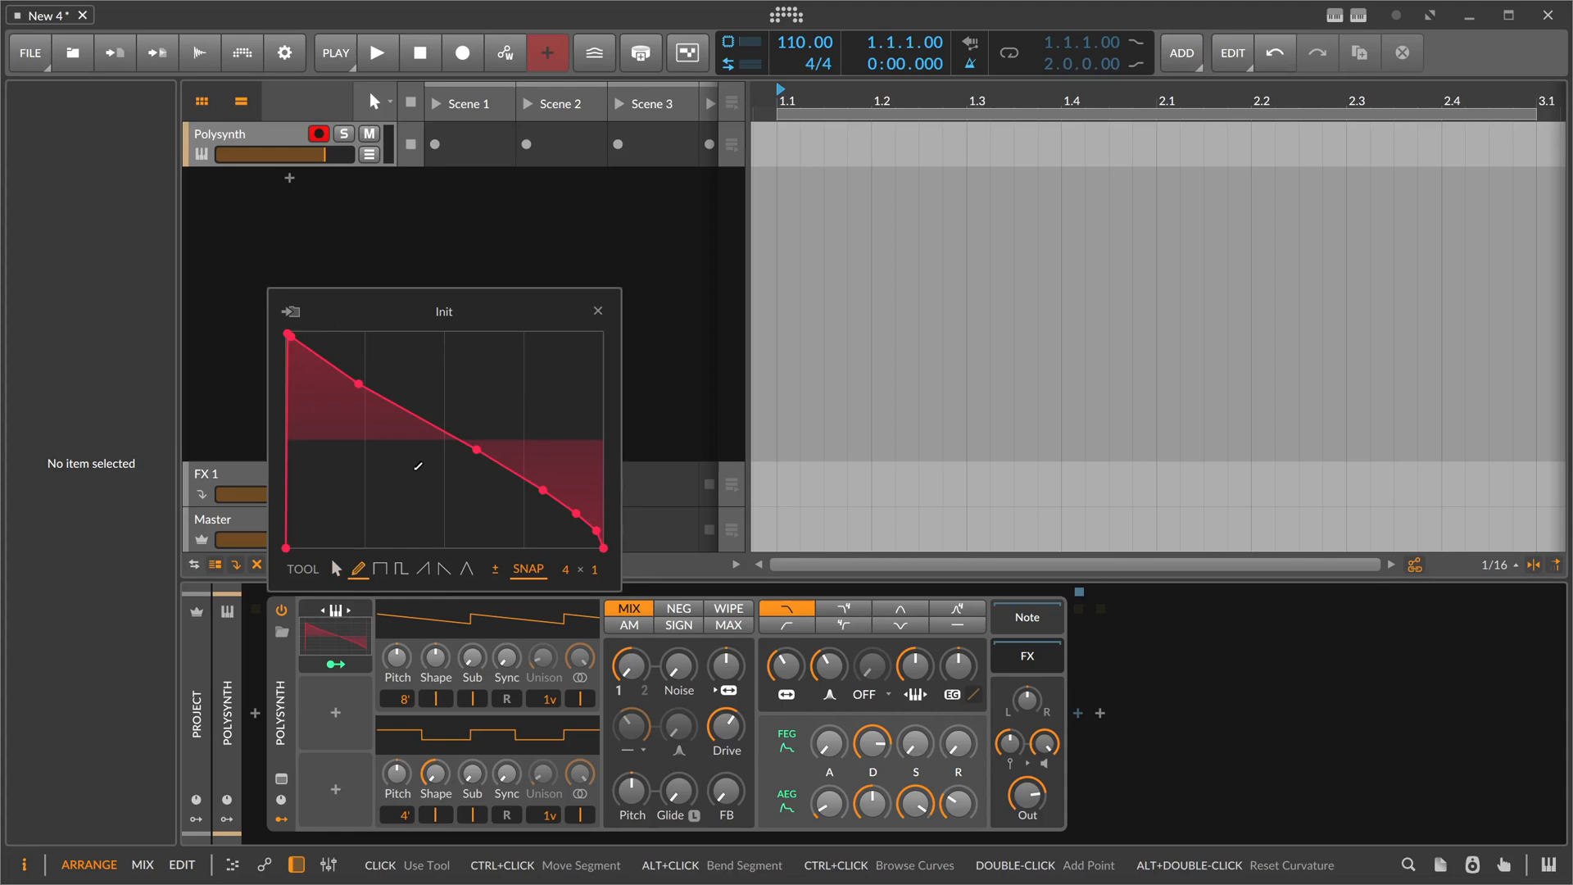
mouse_move(464, 437)
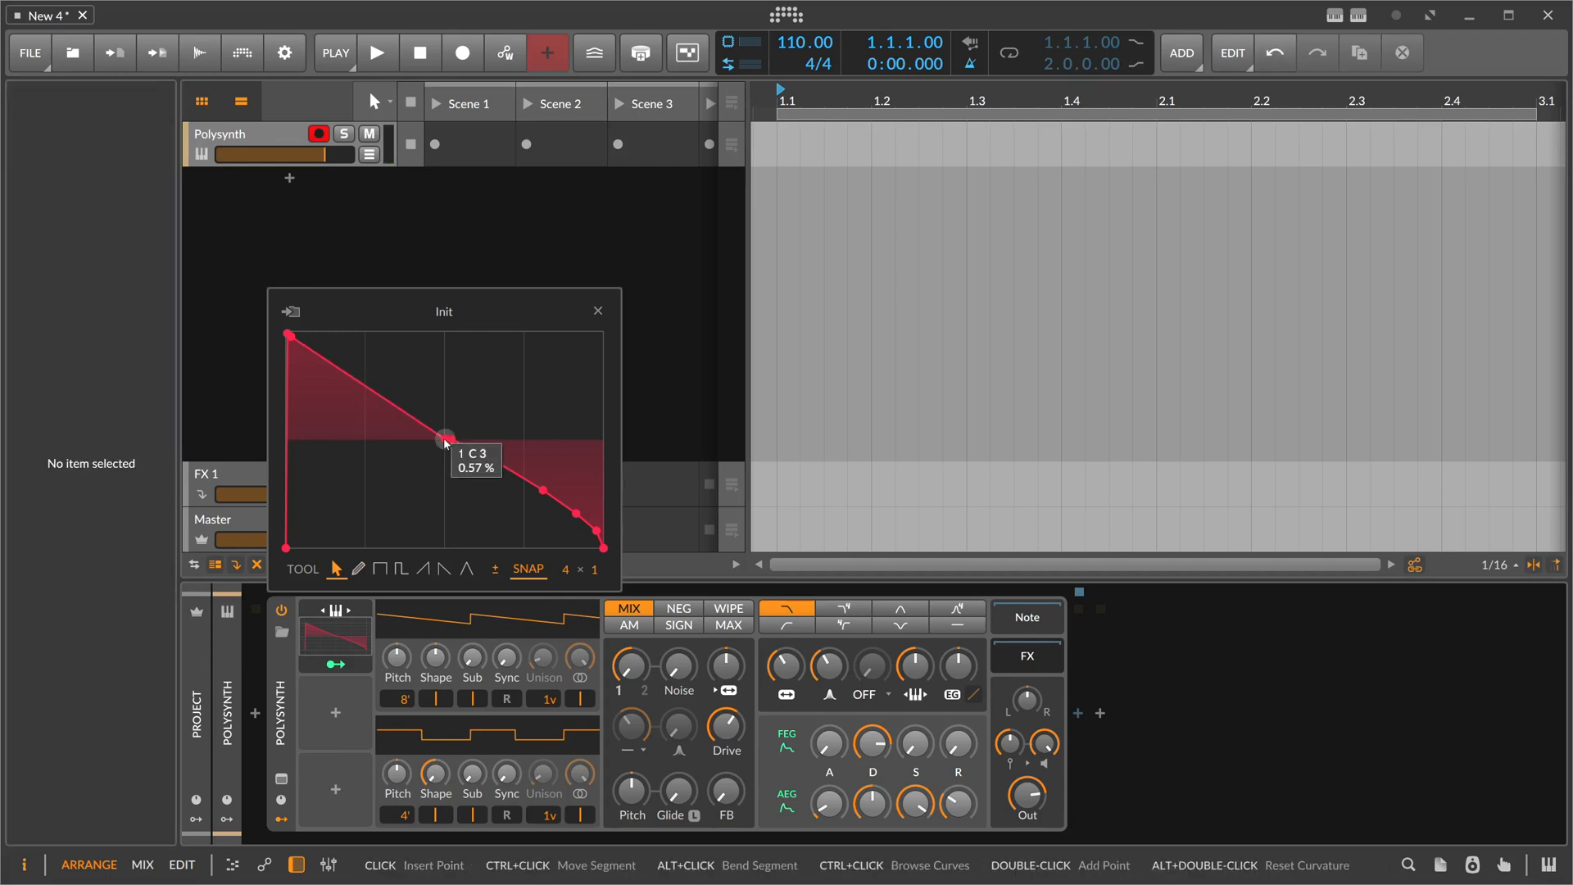
Drag the C3 point so the curve becomes one straight descending line crossing zero at C3
drag(445, 439, 446, 439)
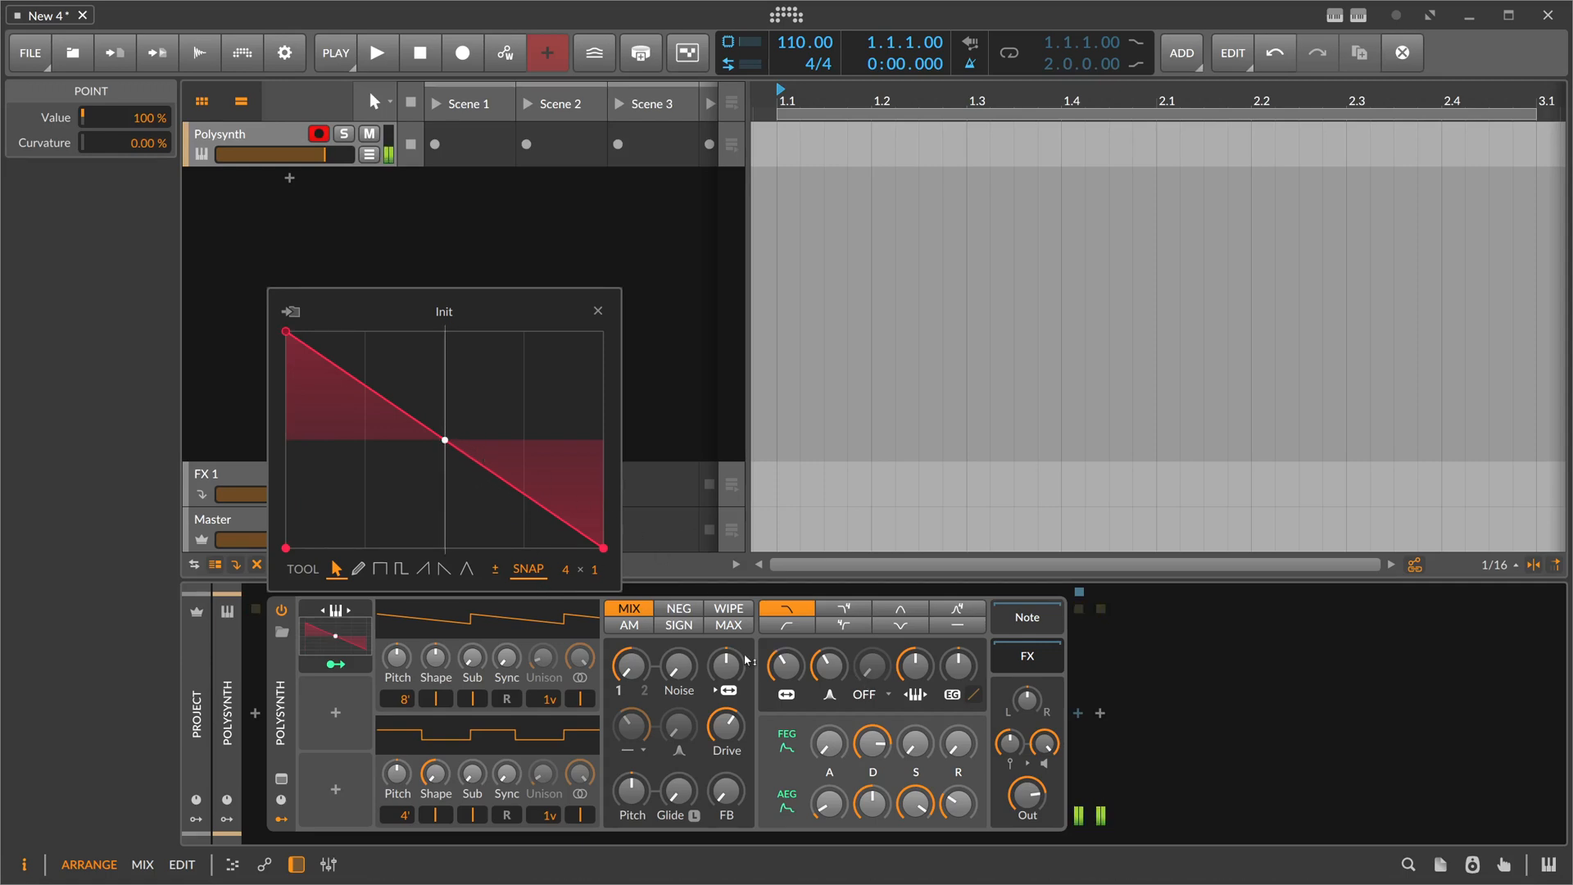
mouse_move(786, 665)
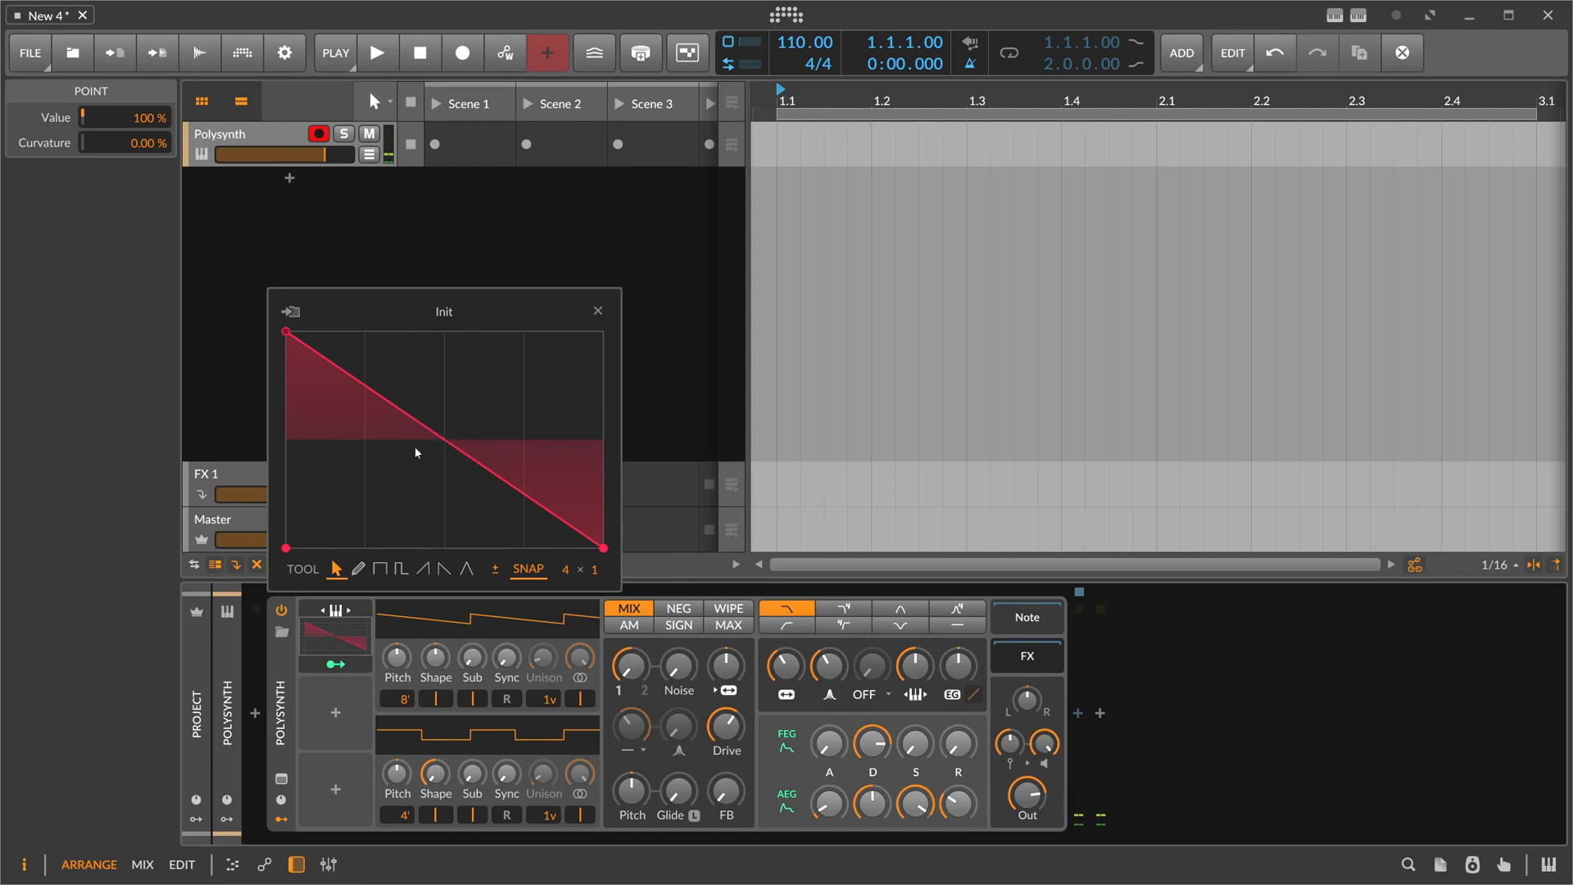
mouse_move(370, 500)
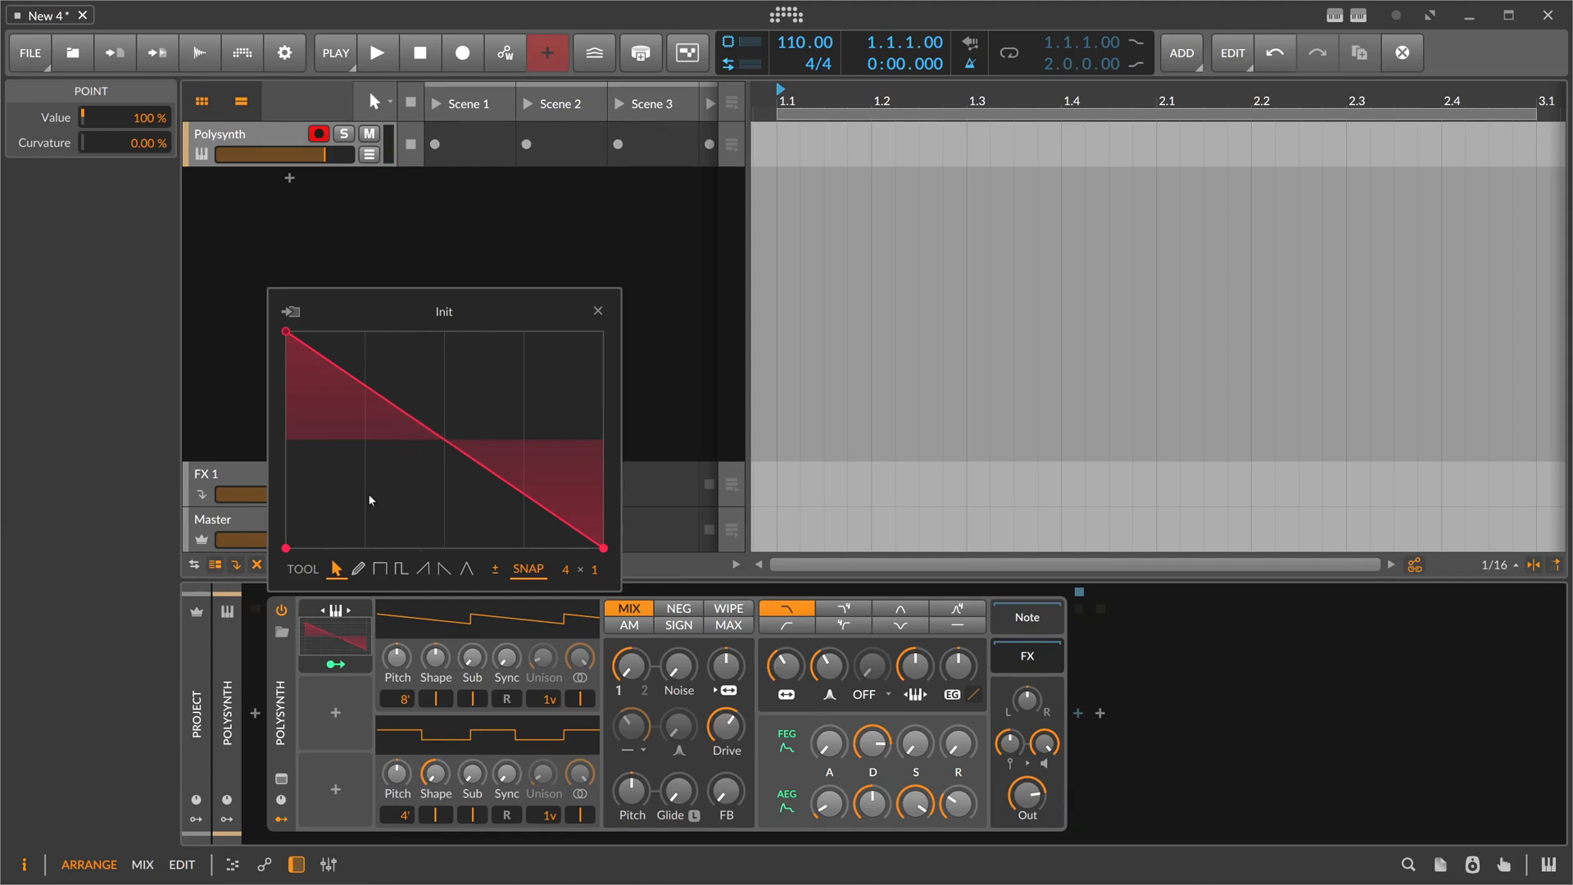